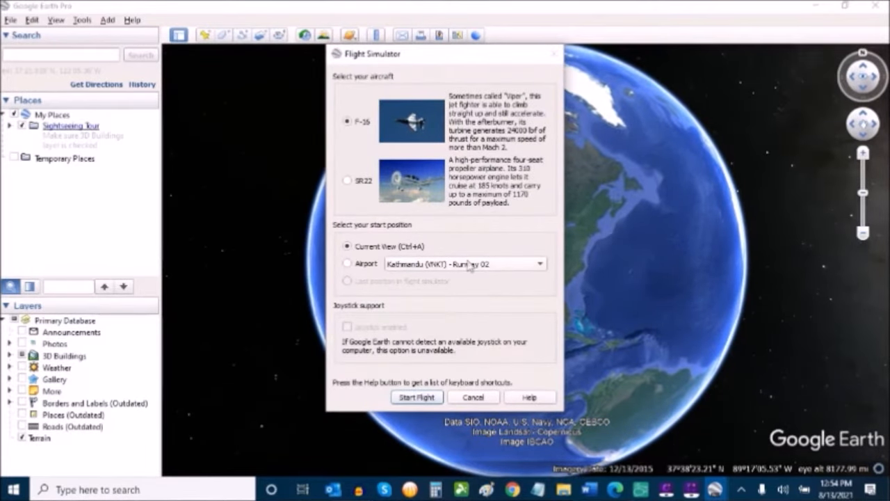
Step: Start the F-16 flight from Los Angeles (KLAX) runway 06R with the HUD shown
left_click(540, 264)
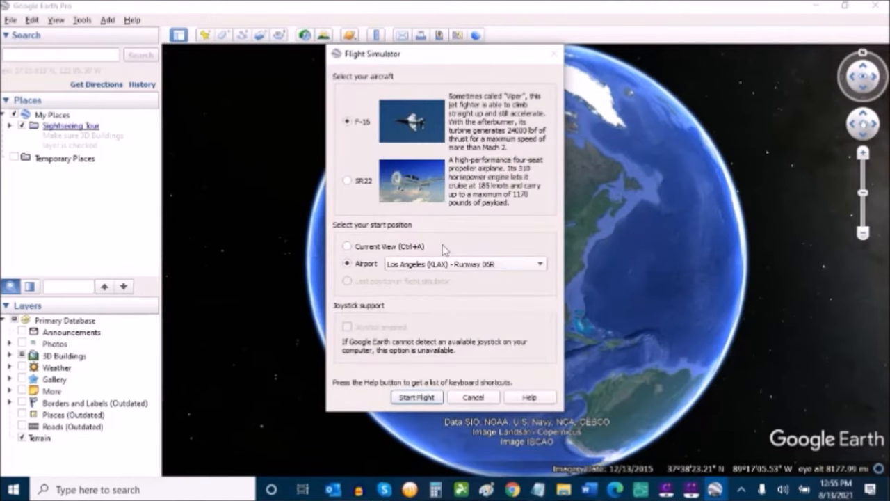
left_click(416, 396)
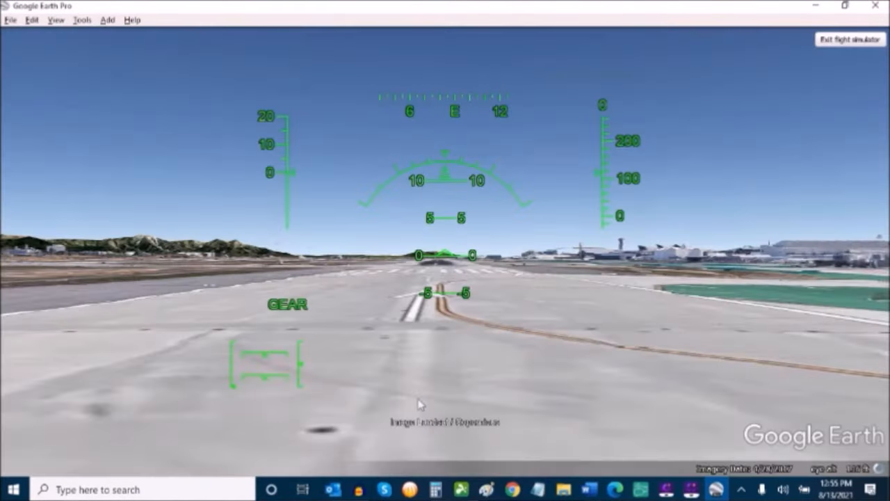